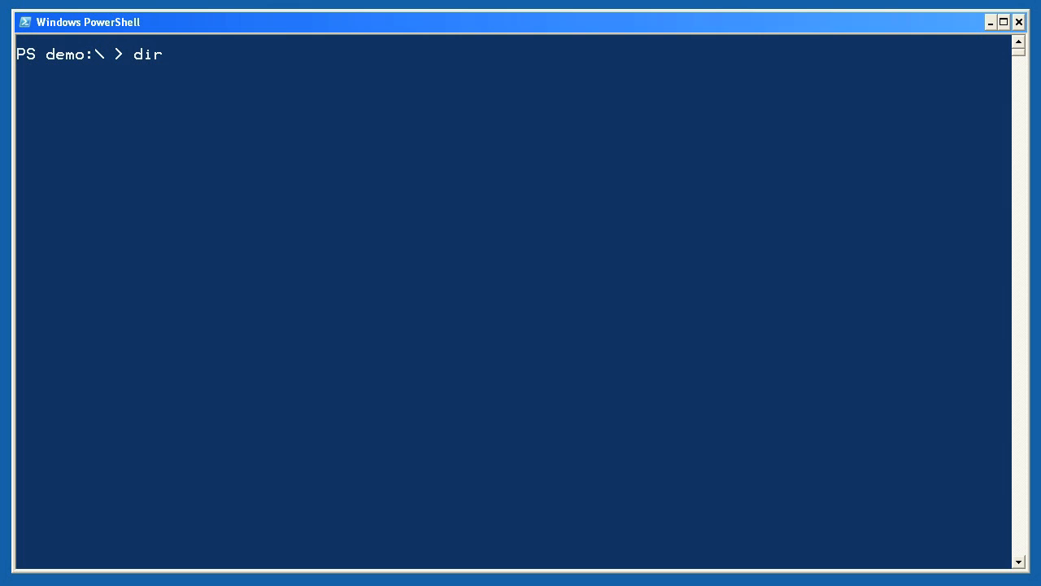
List the lab sample files at the demo drive root and scroll back through the output
{"action": "key", "text": "Return"}
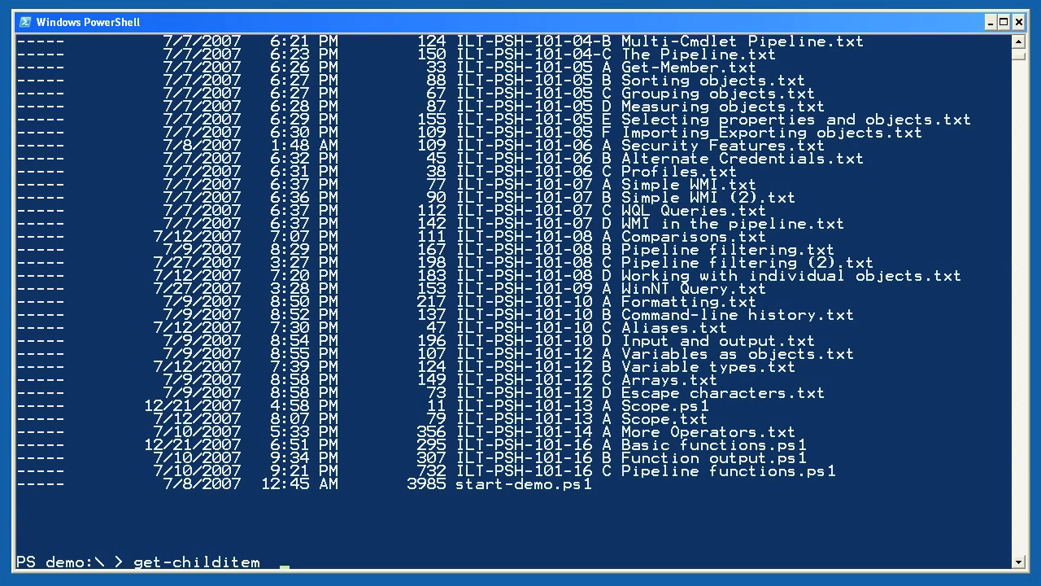
{"action": "scroll", "scroll_direction": "up", "scroll_amount": 3}
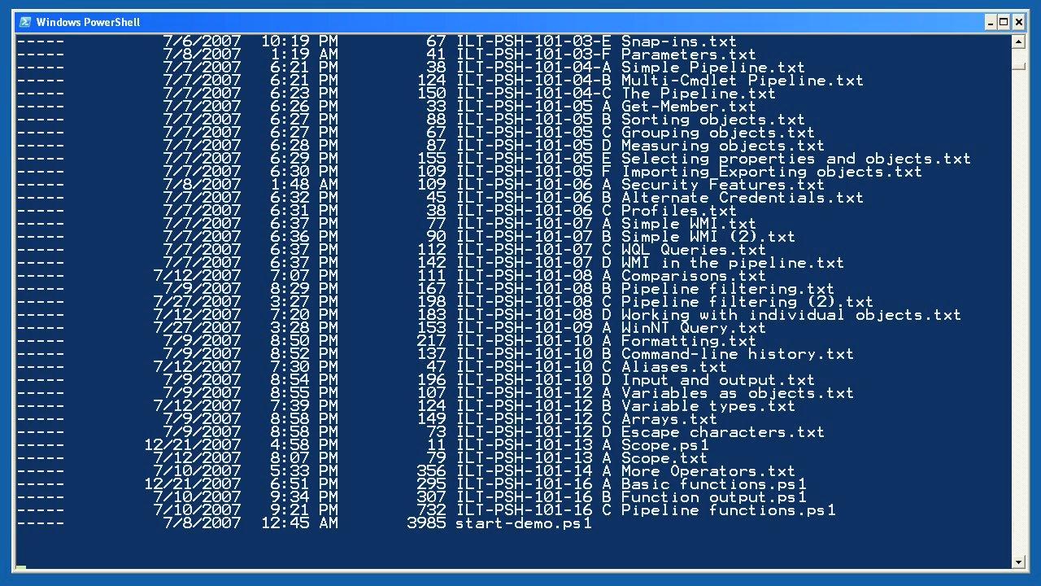
Recursively list c:\windows\msagent with dir -recurse, scrolling through the chars and intl subfolders
{"action": "type", "text": "dir c:\\windows\\msagent -recurse"}
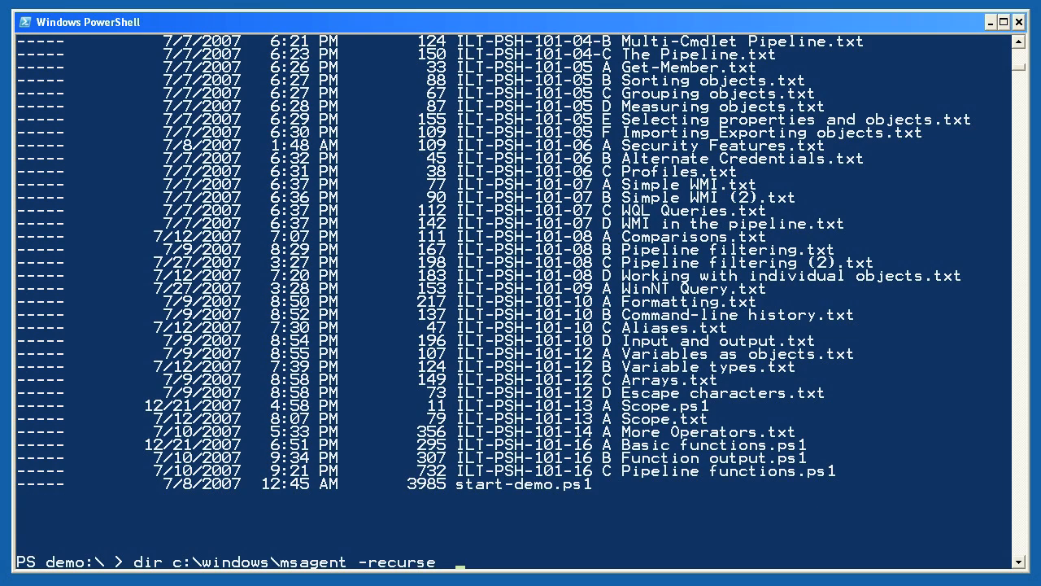
{"action": "key", "text": "Return"}
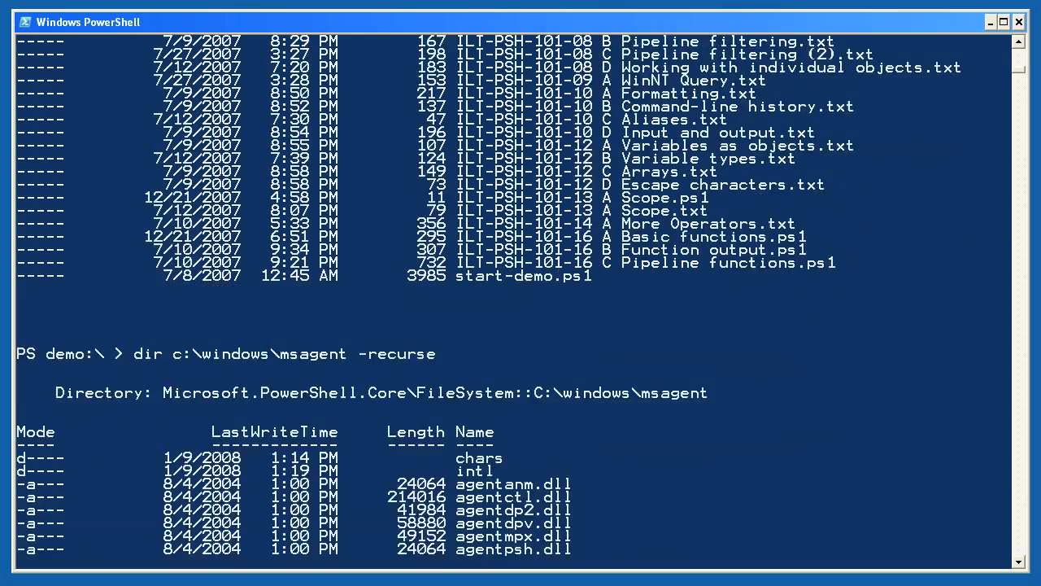
{"action": "scroll", "scroll_direction": "down", "scroll_amount": 3}
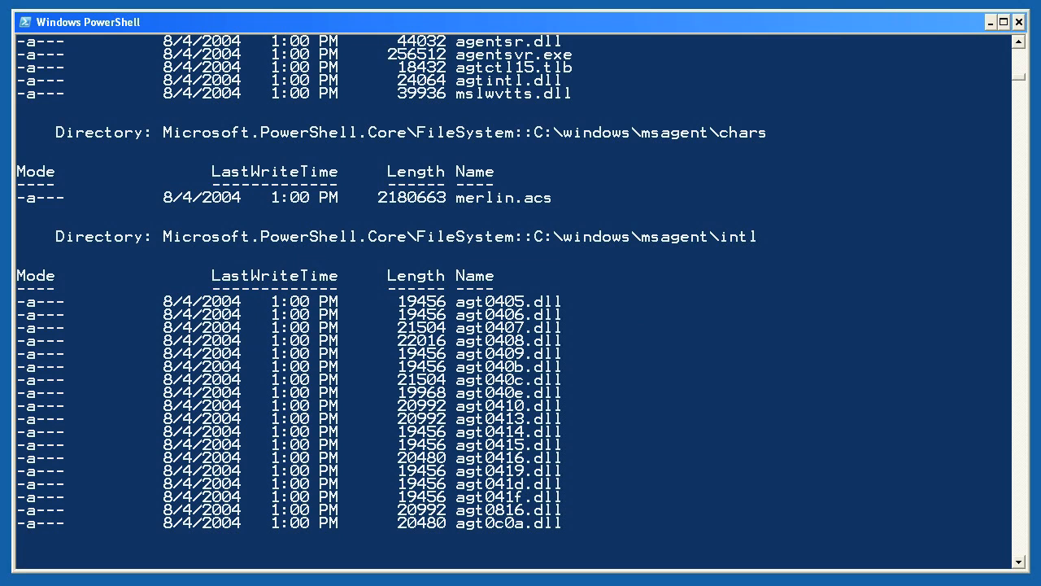
{"action": "scroll", "scroll_direction": "down", "scroll_amount": 3}
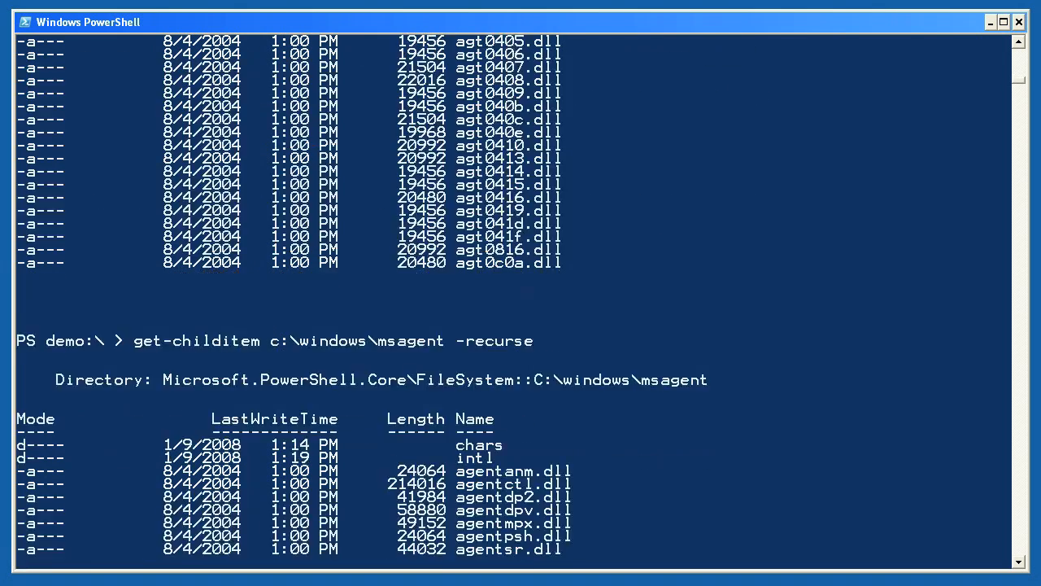
{"action": "scroll", "scroll_direction": "down", "scroll_amount": 3}
{"action": "type", "text": "cd \"c:\\program files\""}
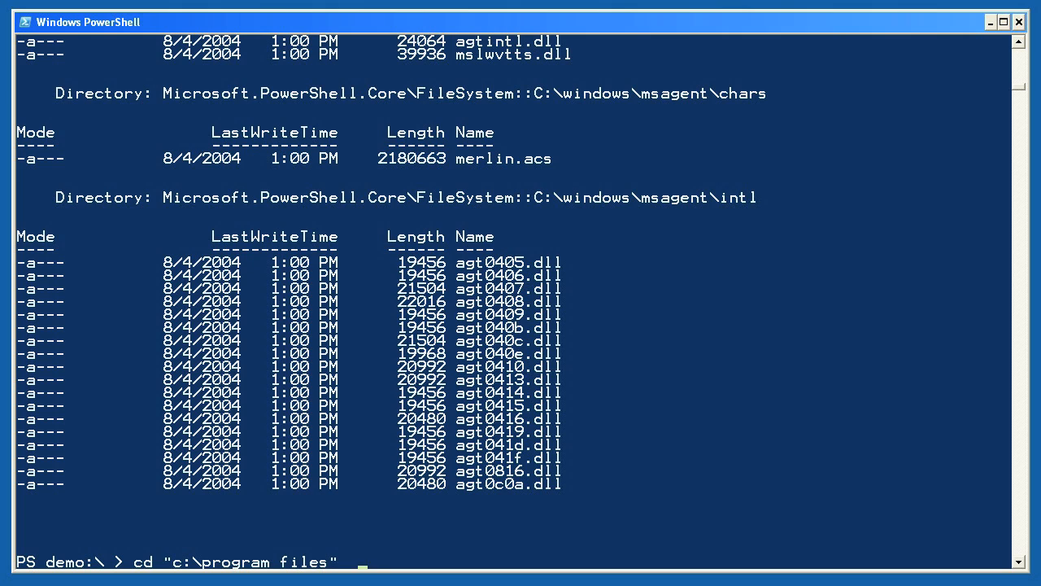
Change the working location to c:\program files
{"action": "scroll", "scroll_direction": "down", "scroll_amount": 3}
{"action": "type", "text": "cd c:\\"}
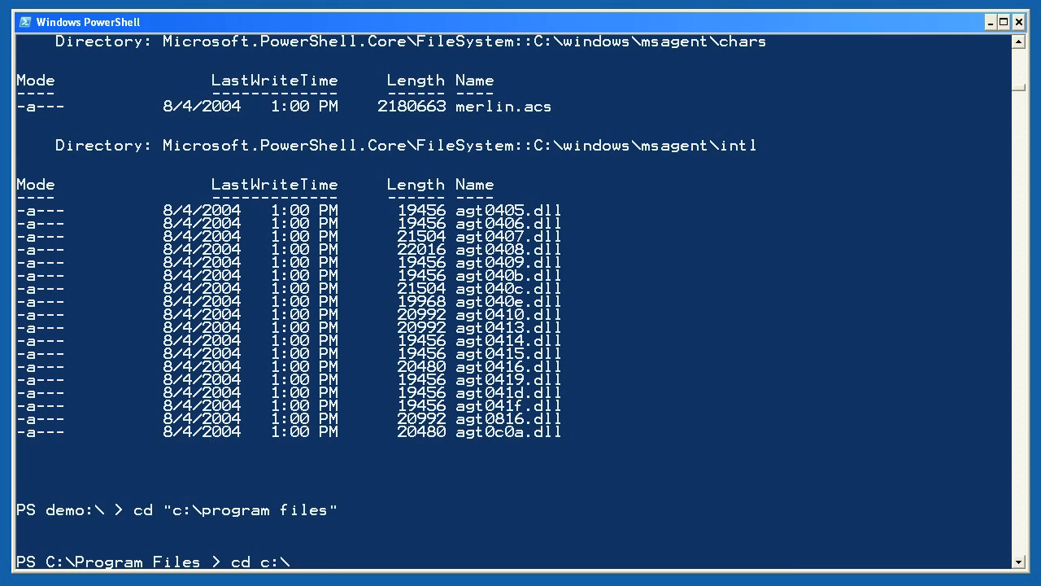
{"action": "scroll", "scroll_direction": "down", "scroll_amount": 3}
{"action": "type", "text": "set-location \"c:\\program files\""}
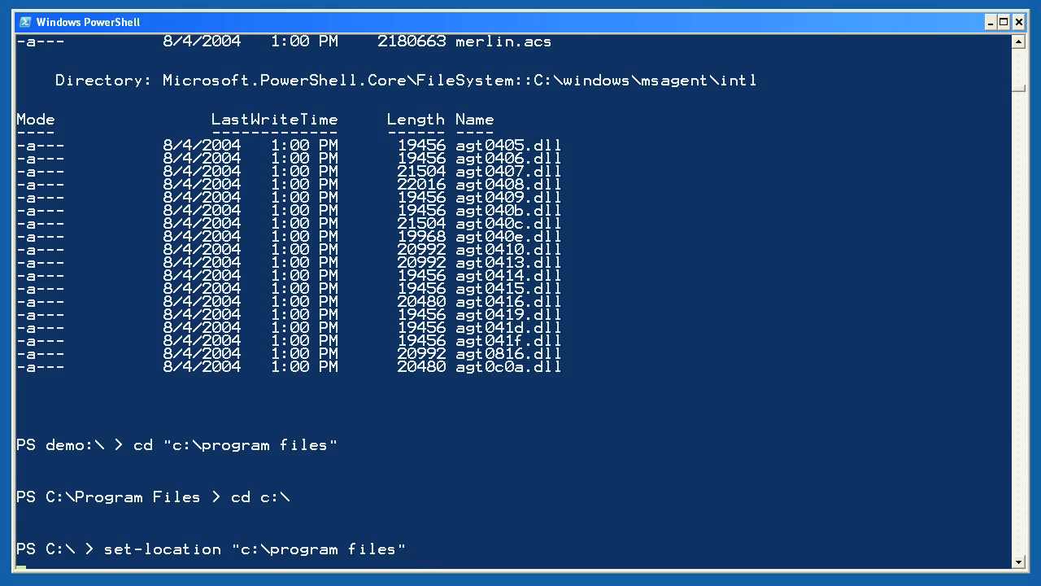
{"action": "key", "text": "Return"}
{"action": "type", "text": "get-alias cd"}
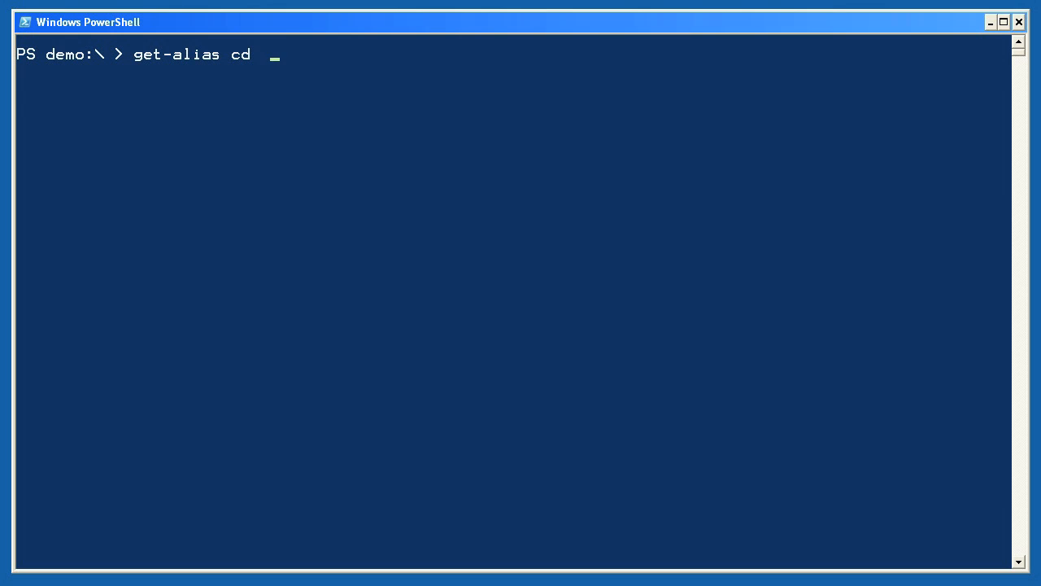
Look up the cd and dir aliases with get-alias cd and gal dir
{"action": "key", "text": "Return"}
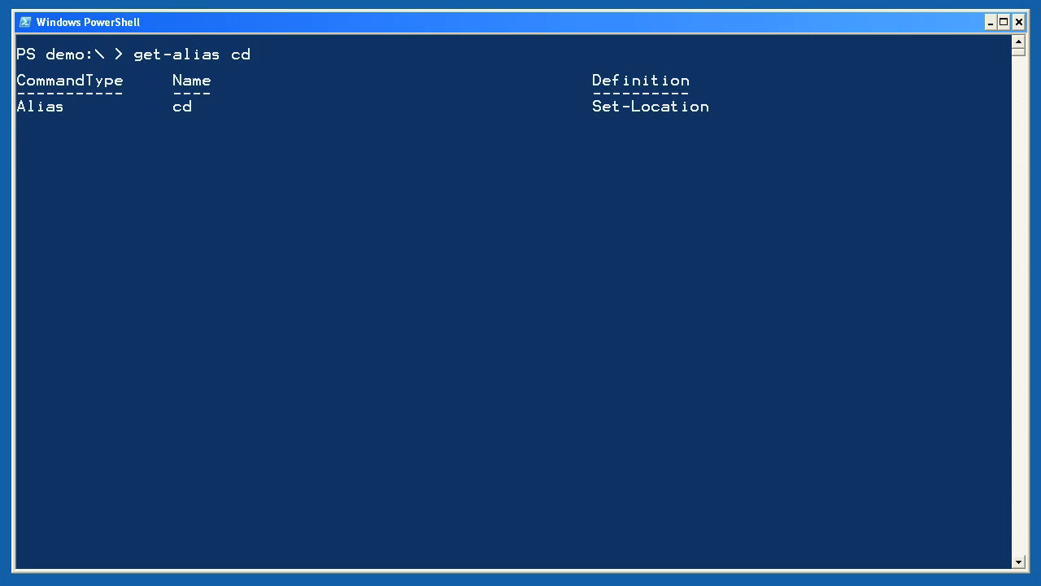
{"action": "type", "text": "gal dir"}
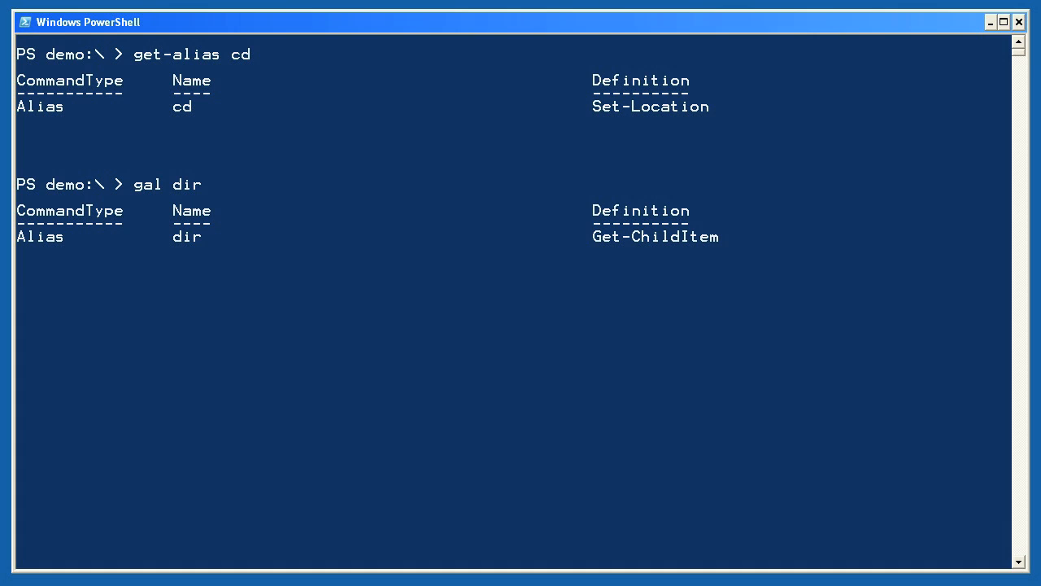
{"action": "type", "text": "help copy"}
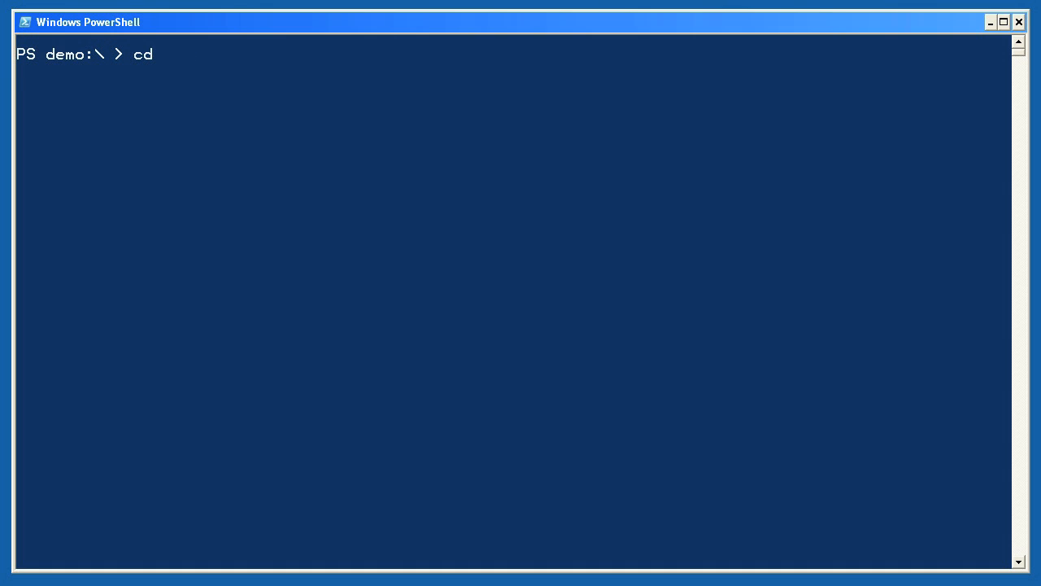
Create a showfiles alias for Get-ChildItem and run it to list the demo files
{"action": "type", "text": "new-alias -name showfiles -value Get-ChildItem"}
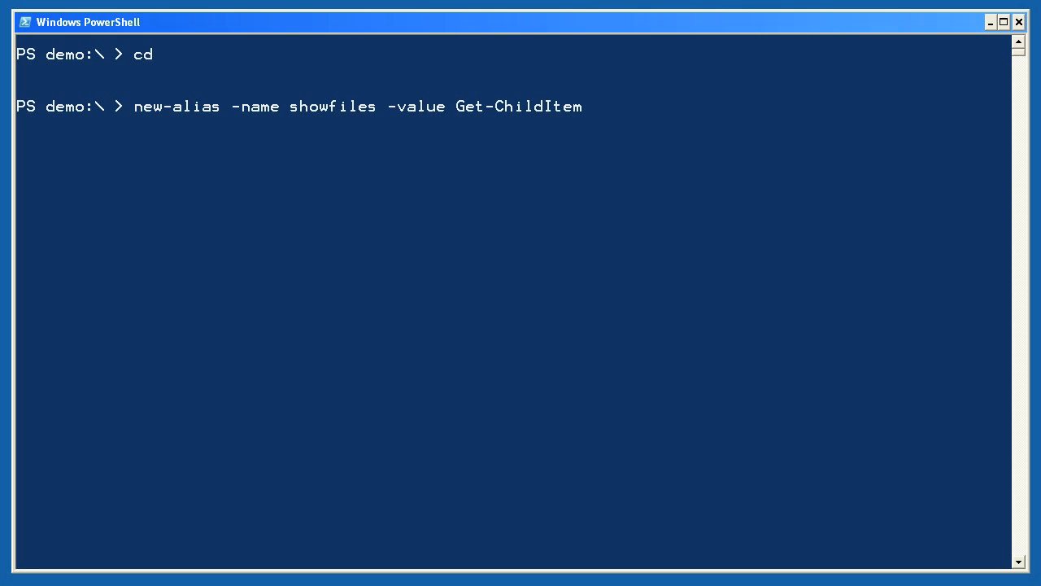
{"action": "key", "text": "Return"}
{"action": "type", "text": "showfiles"}
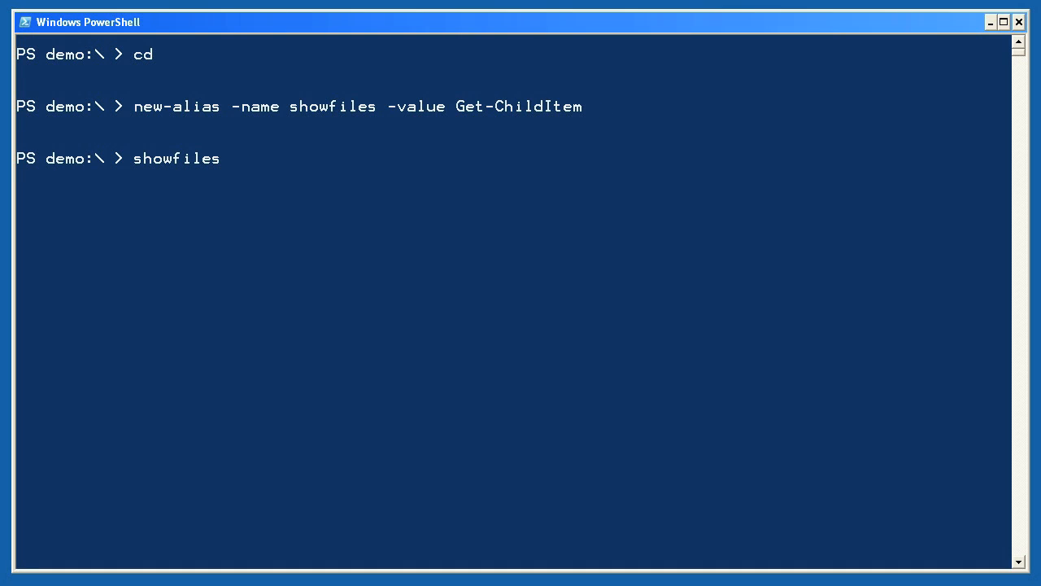
{"action": "key", "text": "Return"}
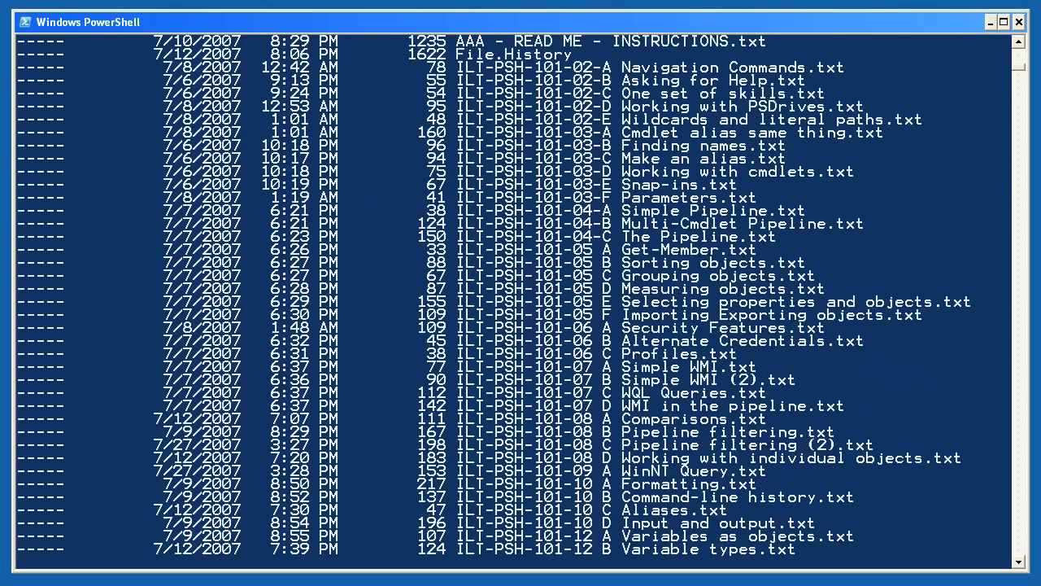
Scroll down through the showfiles file listing
{"action": "scroll", "scroll_direction": "down", "scroll_amount": 3}
{"action": "type", "text": "get-command"}
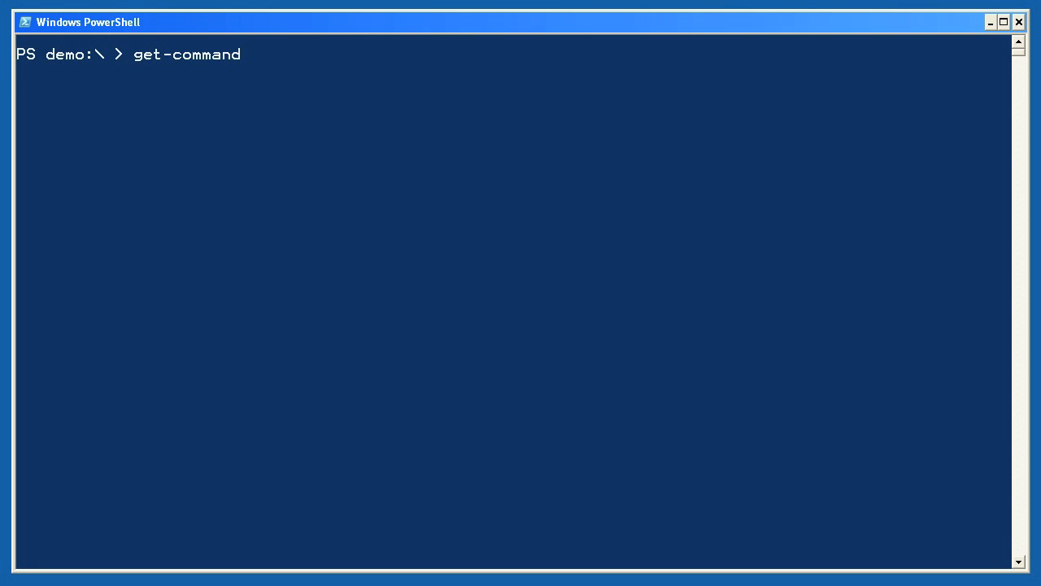
Run get-command to list all commands, then gcm *get* to show only get commands
{"action": "key", "text": "Return"}
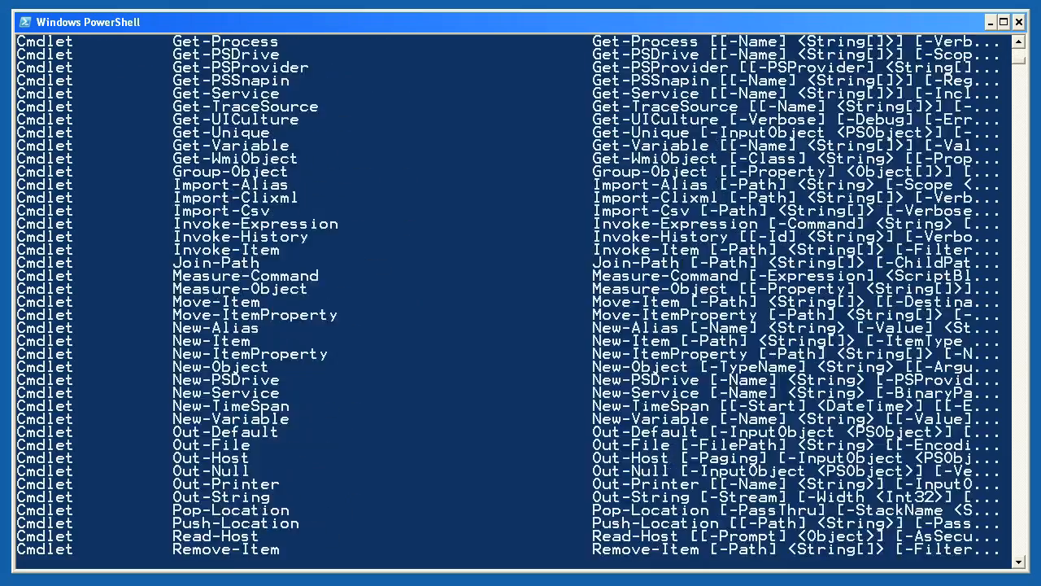
{"action": "scroll", "scroll_direction": "down", "scroll_amount": 3}
{"action": "type", "text": "gcm *get*"}
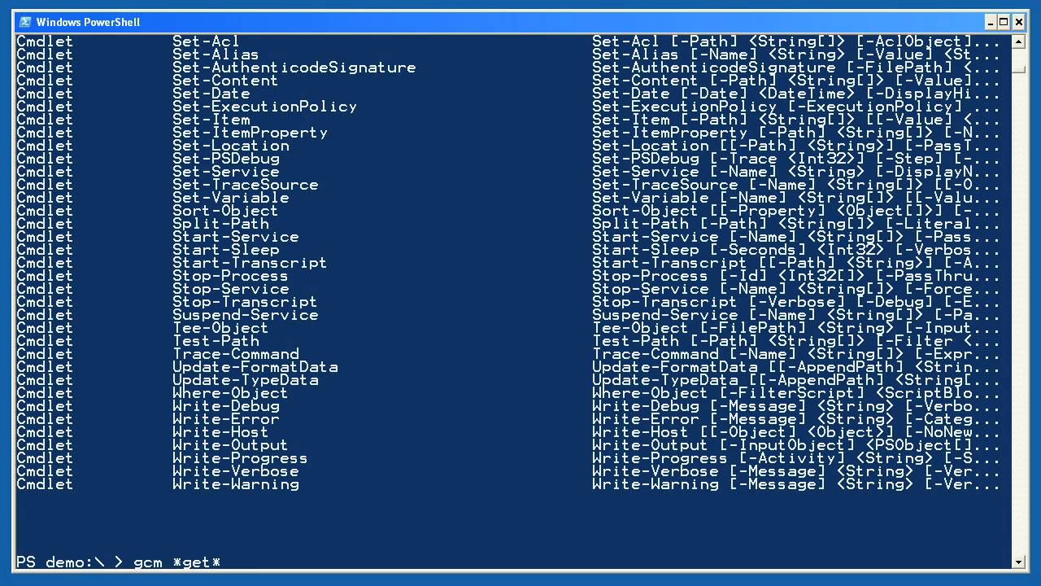
{"action": "key", "text": "Return"}
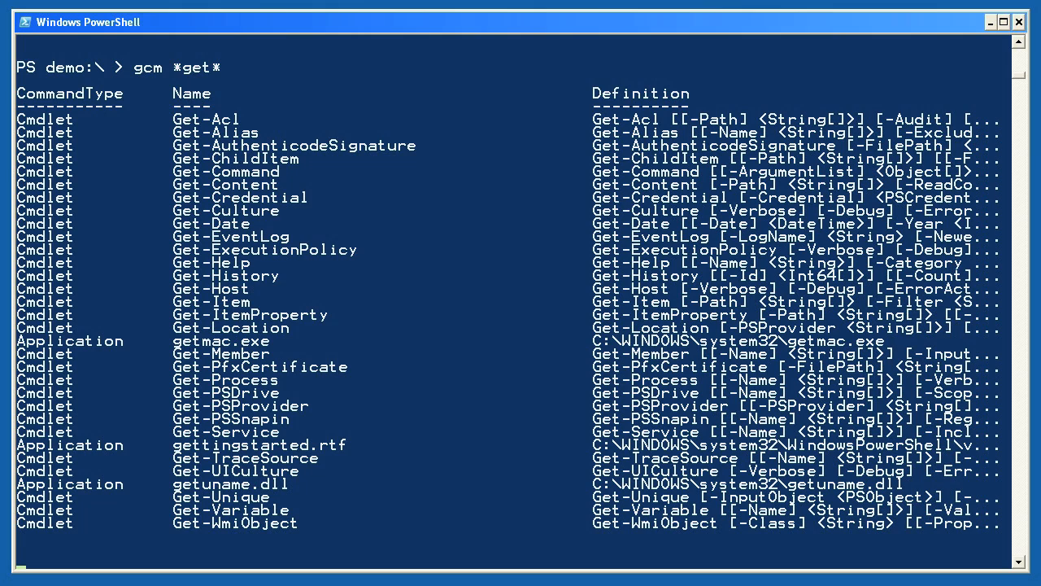
List the process-noun commands with gcm -noun process and the set-verb commands with gcm -verb set
{"action": "type", "text": "gcm -noun process"}
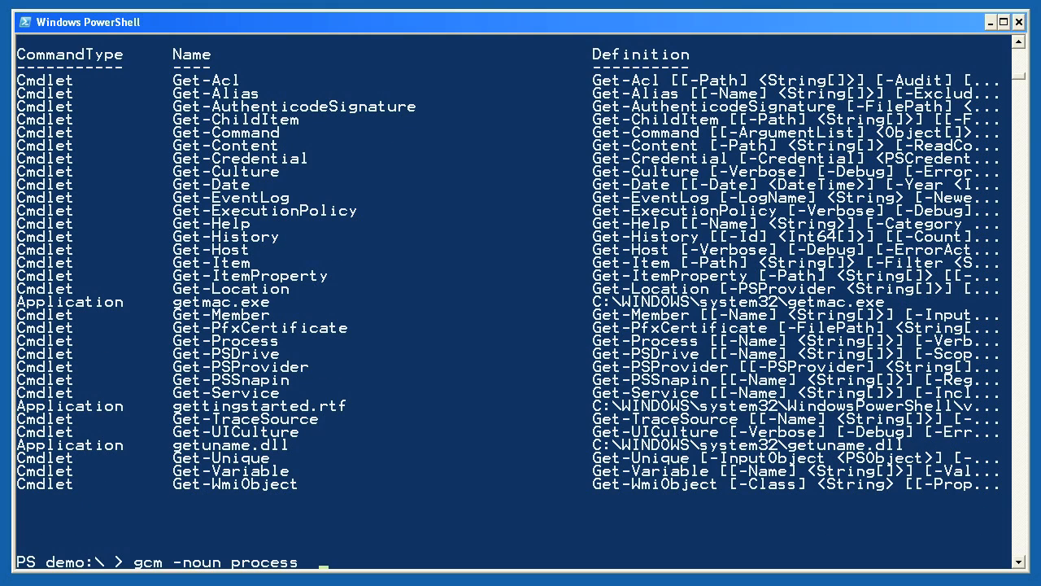
{"action": "key", "text": "Return"}
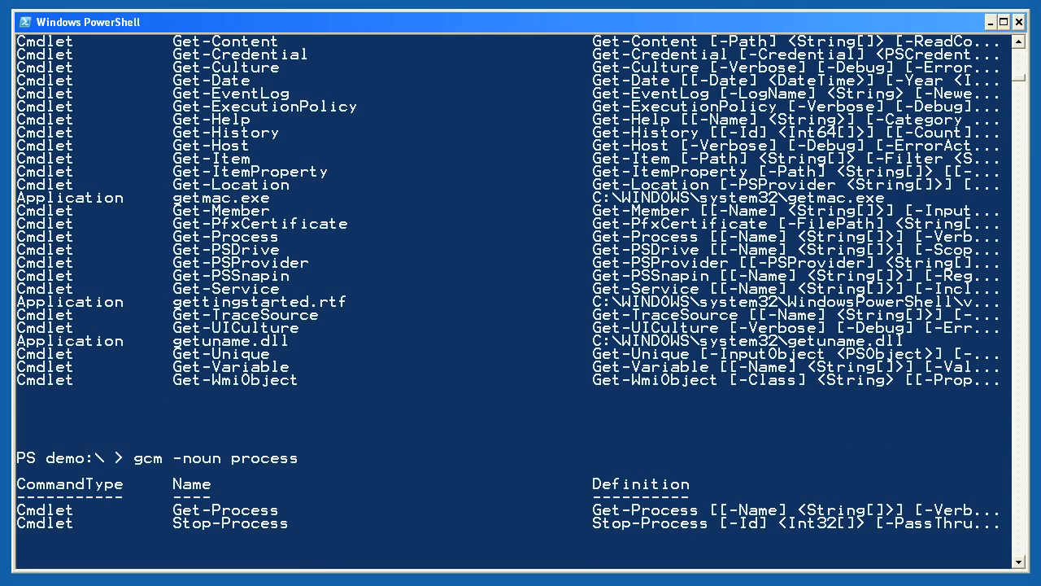
{"action": "type", "text": "gcm -verb set"}
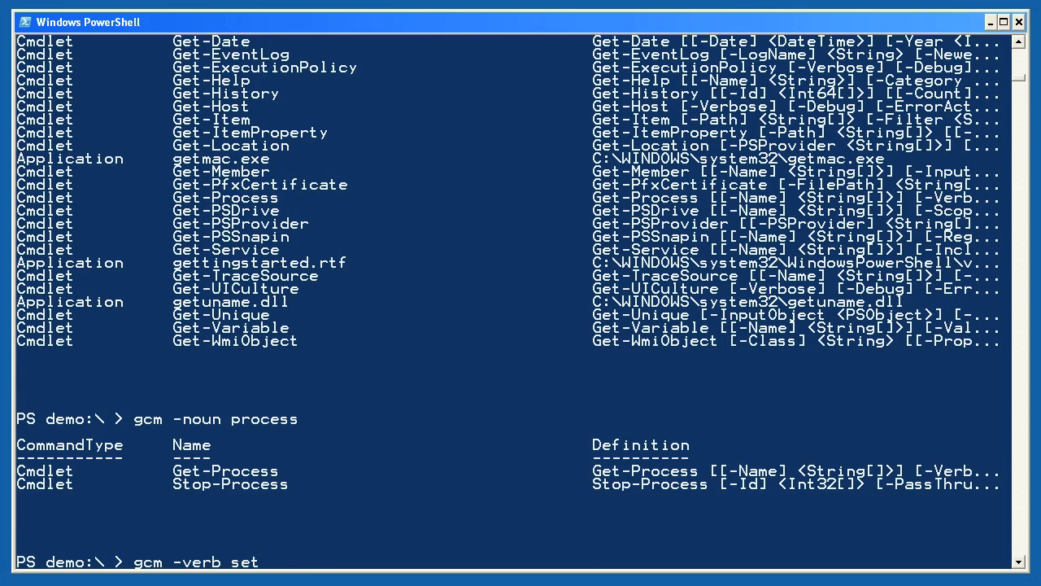
{"action": "key", "text": "Return"}
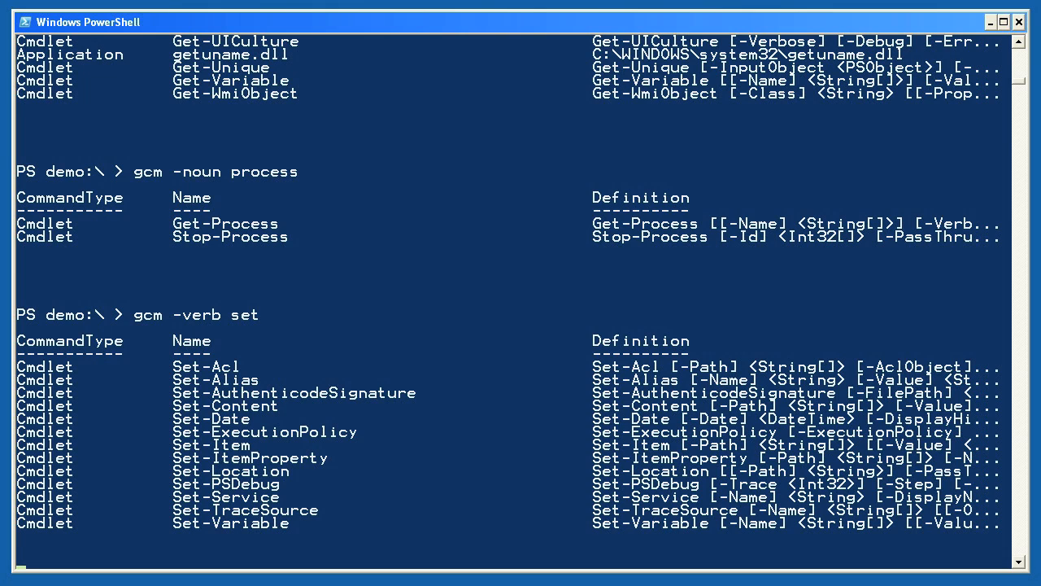
Enter help *eventlog* to find event log help topics
{"action": "type", "text": "help *eventlog*"}
{"action": "type", "text": "get-pssnapin"}
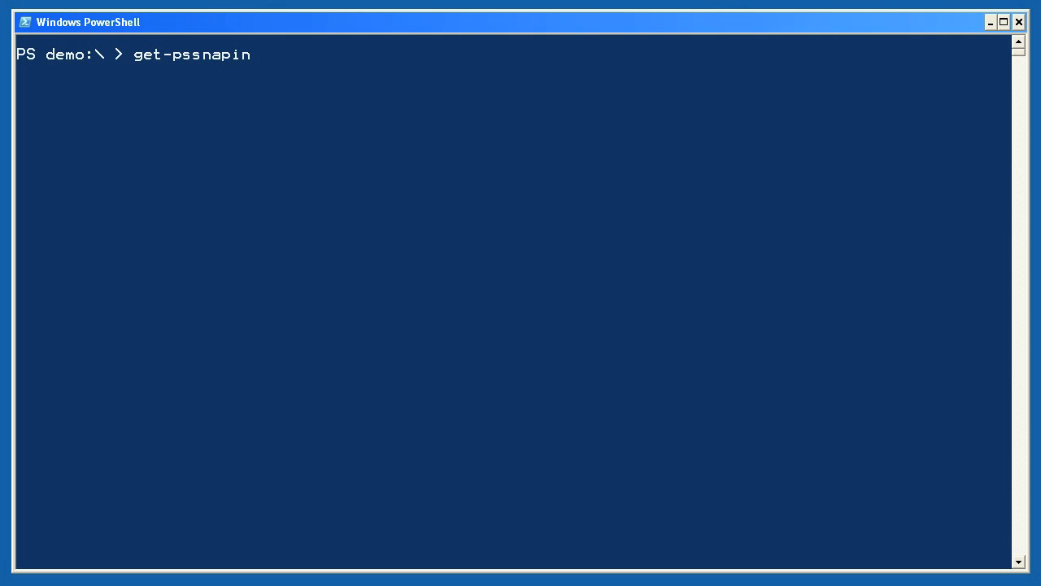
List the loaded snap-ins, then the commands in the Microsoft.PowerShell.Management snap-in
{"action": "key", "text": "Return"}
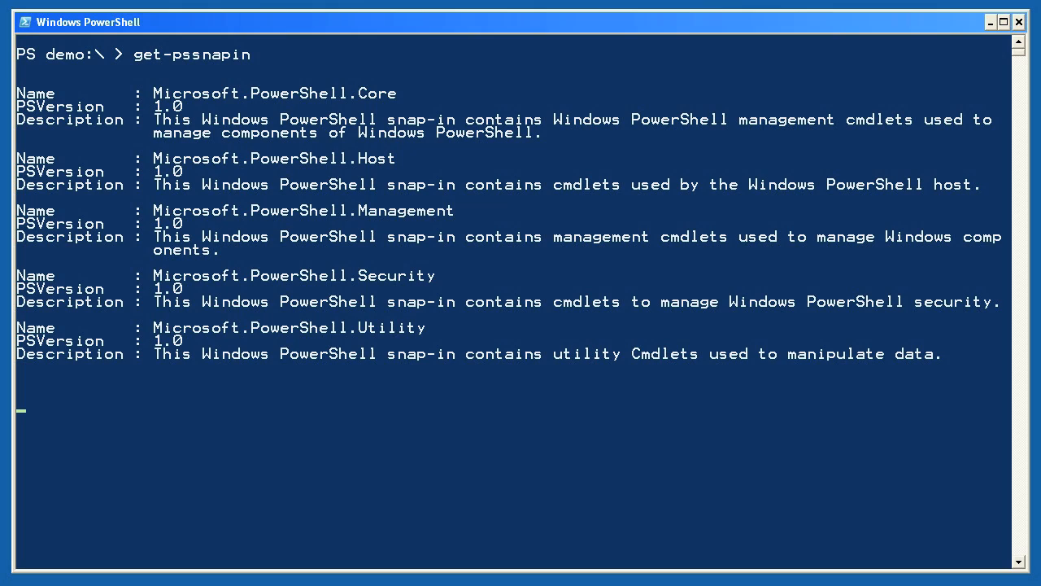
{"action": "type", "text": "get-command -pssnapin Microsoft.PowerShell.Management"}
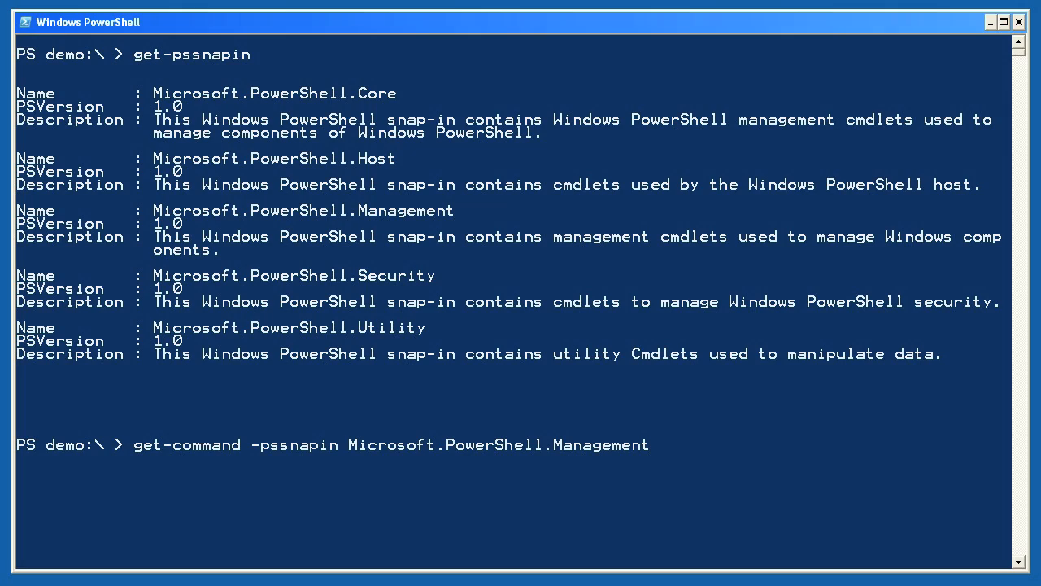
{"action": "key", "text": "Return"}
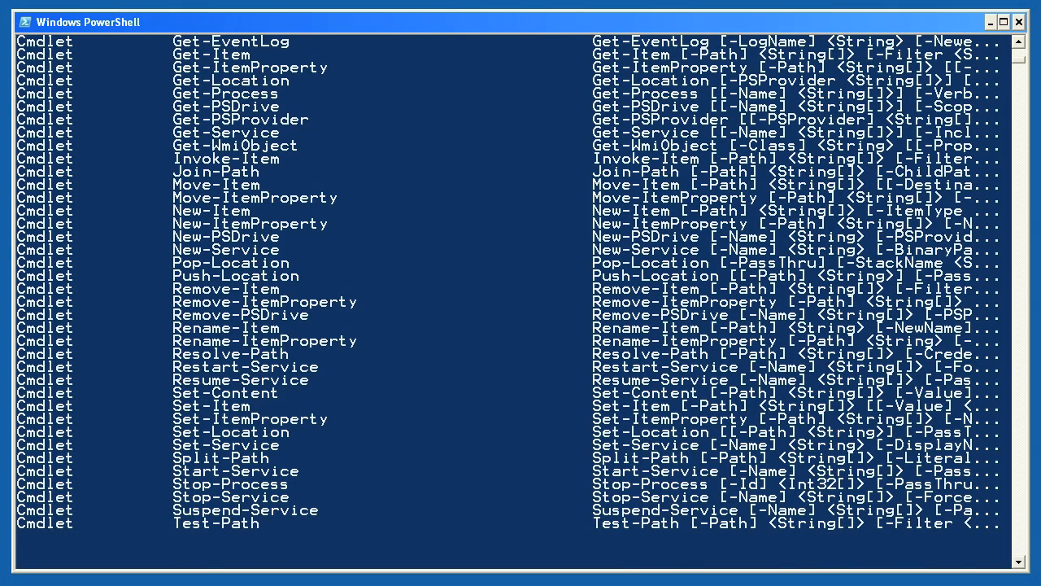
{"action": "scroll", "scroll_direction": "down", "scroll_amount": 3}
{"action": "type", "text": "gci c:\\ -filter \"autoexec.bat\" -recurse"}
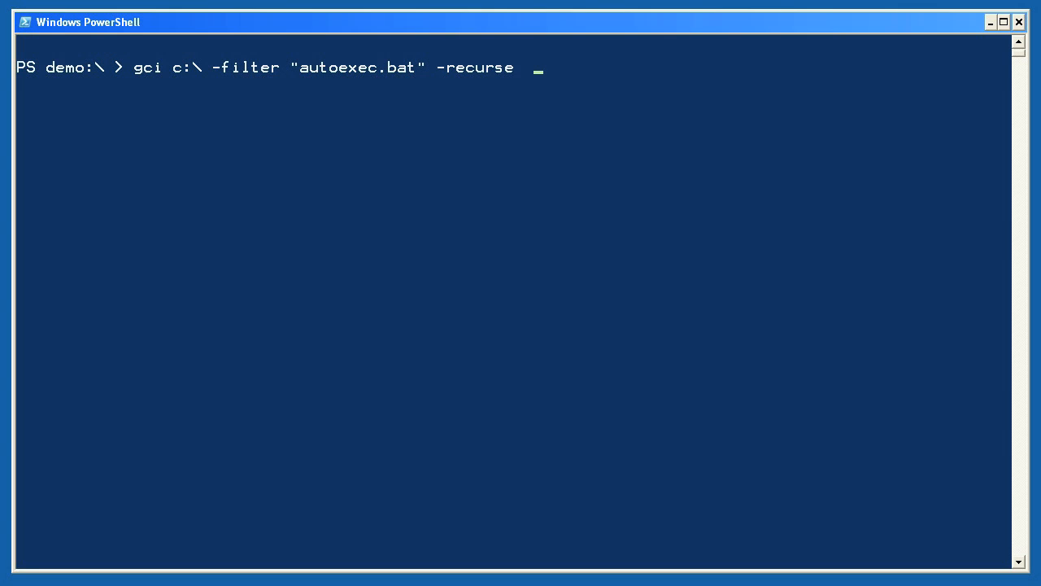
Enter the '#Task 1' comment so the Help gci request can be typed
{"action": "key", "text": "Return"}
{"action": "type", "text": "Help gci"}
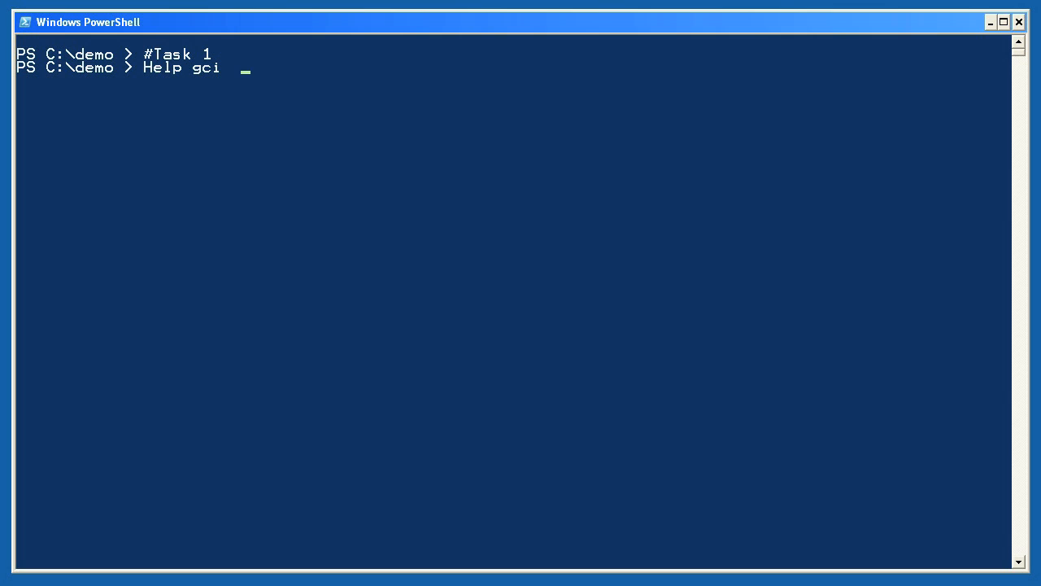
Run Help gci to display Get-ChildItem's synopsis and syntax
{"action": "key", "text": "Return"}
{"action": "type", "text": "New-Alias d Get-ChildItem"}
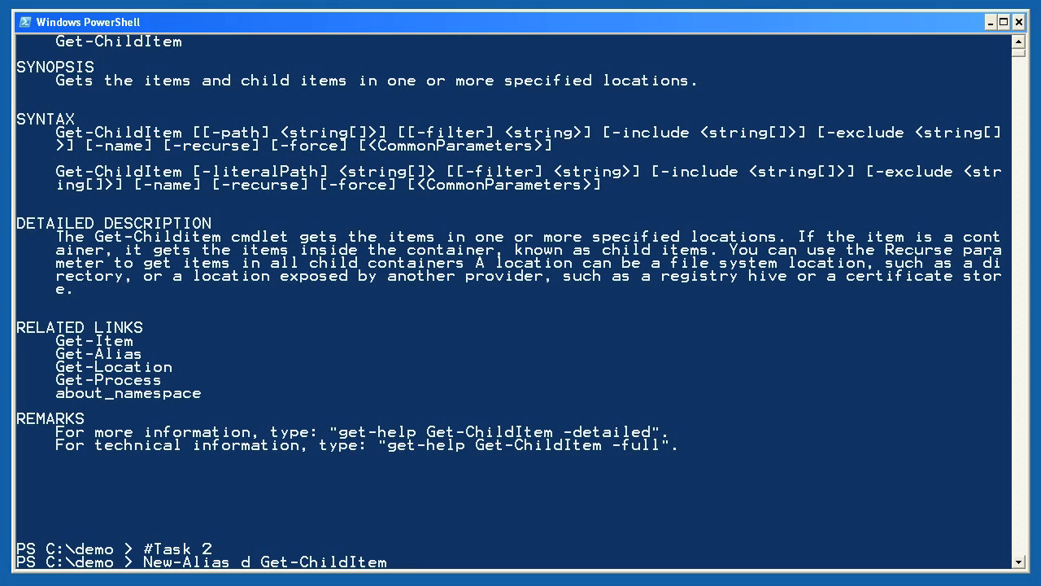
{"action": "mouse_move", "coordinate": [411, 562]}
{"action": "type", "text": "Get-PSSnapin"}
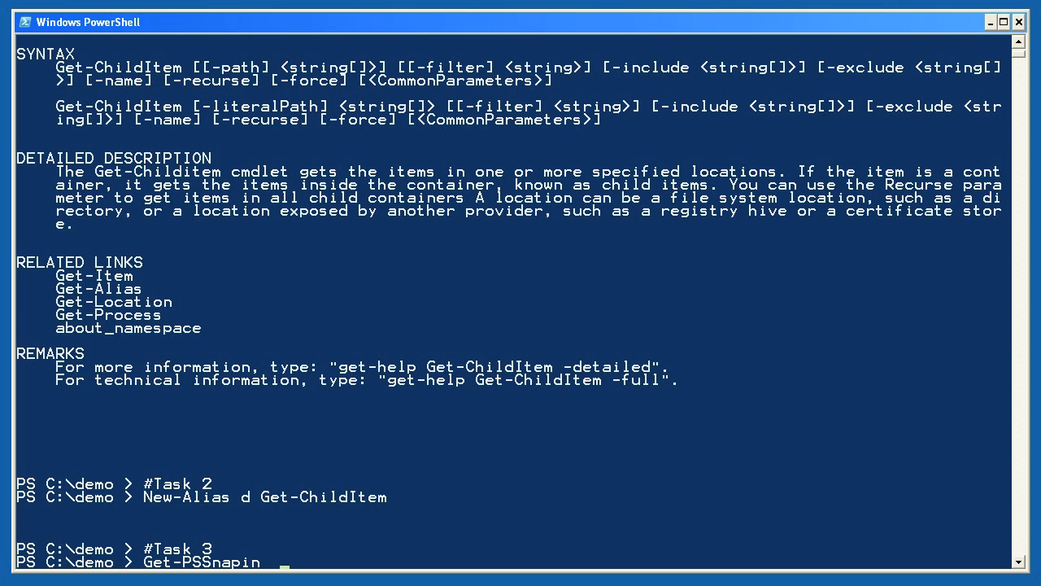
List the loaded snap-ins, then every cmdlet in Microsoft.PowerShell.Management
{"action": "key", "text": "Return"}
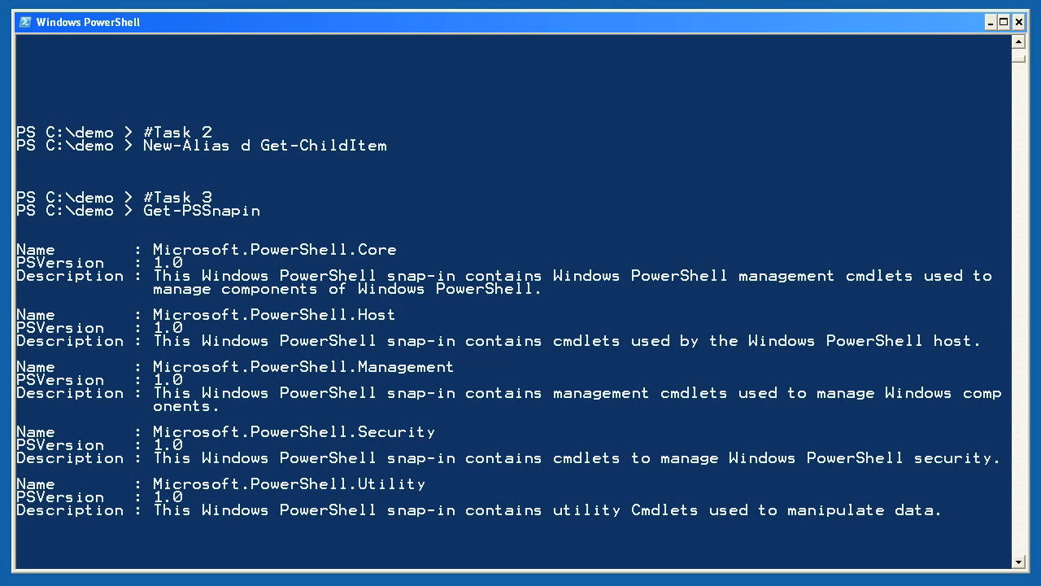
{"action": "type", "text": "Get-Command -pssnapin Microsoft.PowerShell.Management"}
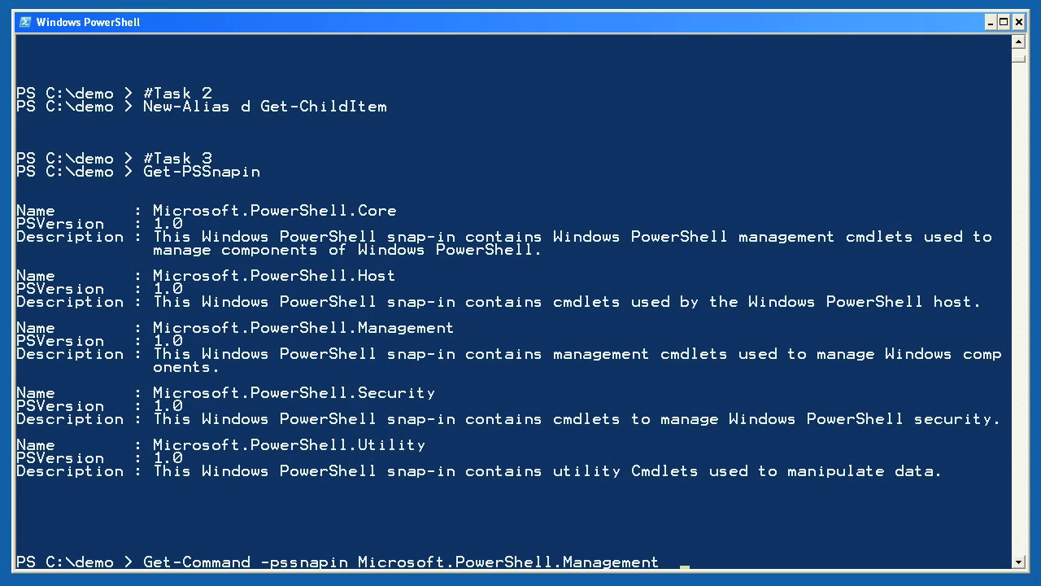
{"action": "key", "text": "Return"}
{"action": "type", "text": "Start-Transcript c:\\test\\transcript.txt"}
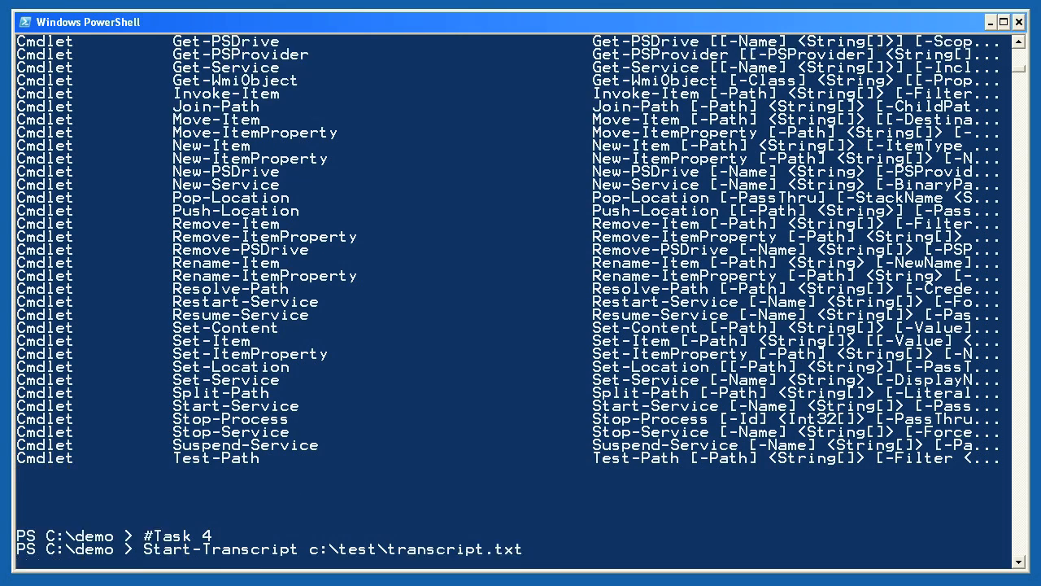
Start and stop a transcript at c:\test\transcript.txt, then launch Calc
{"action": "key", "text": "Return"}
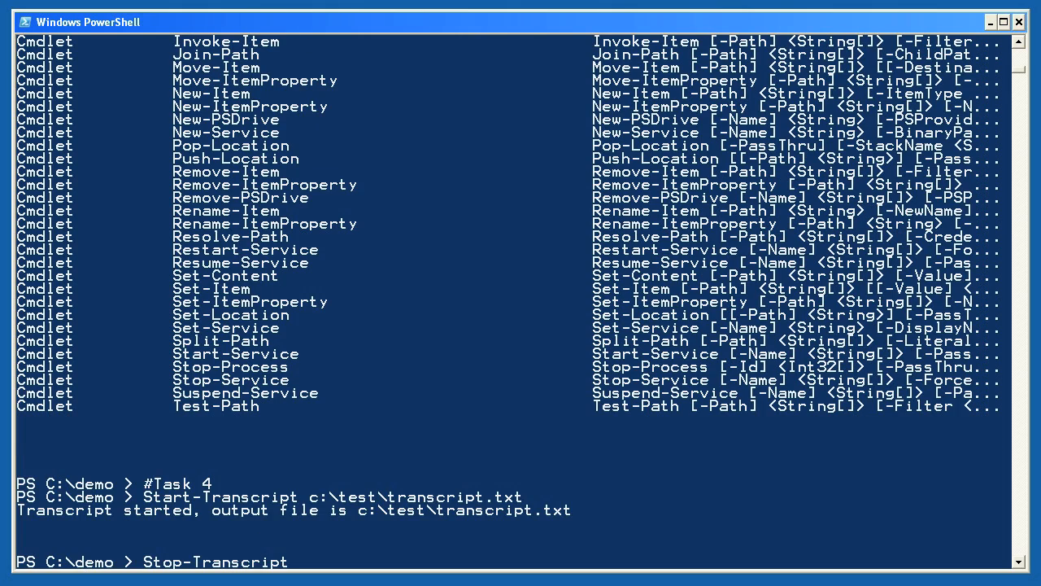
{"action": "key", "text": "Return"}
{"action": "type", "text": "Calc"}
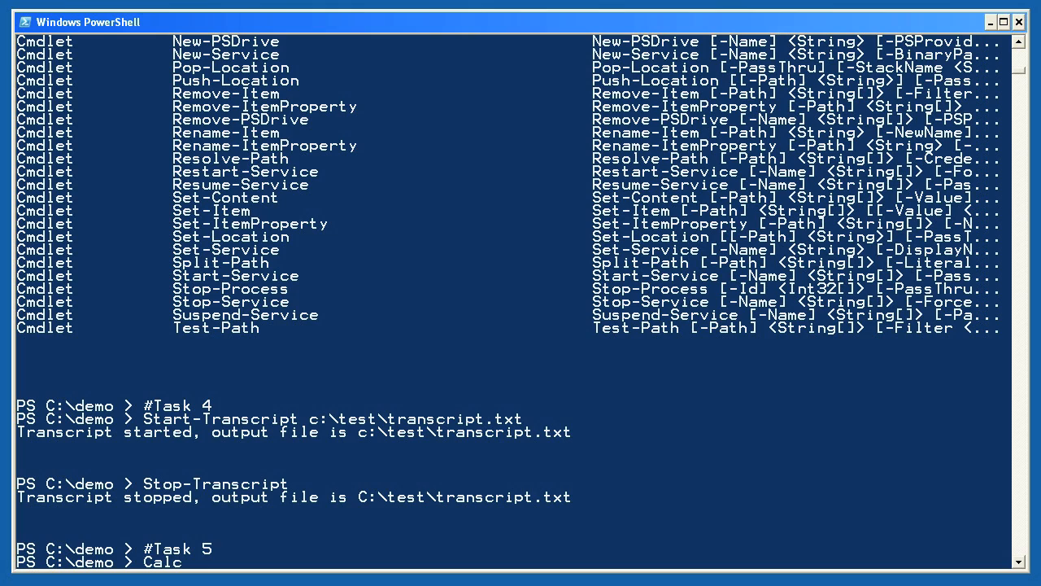
{"action": "key", "text": "Return"}
{"action": "type", "text": "Kill -Name Calc"}
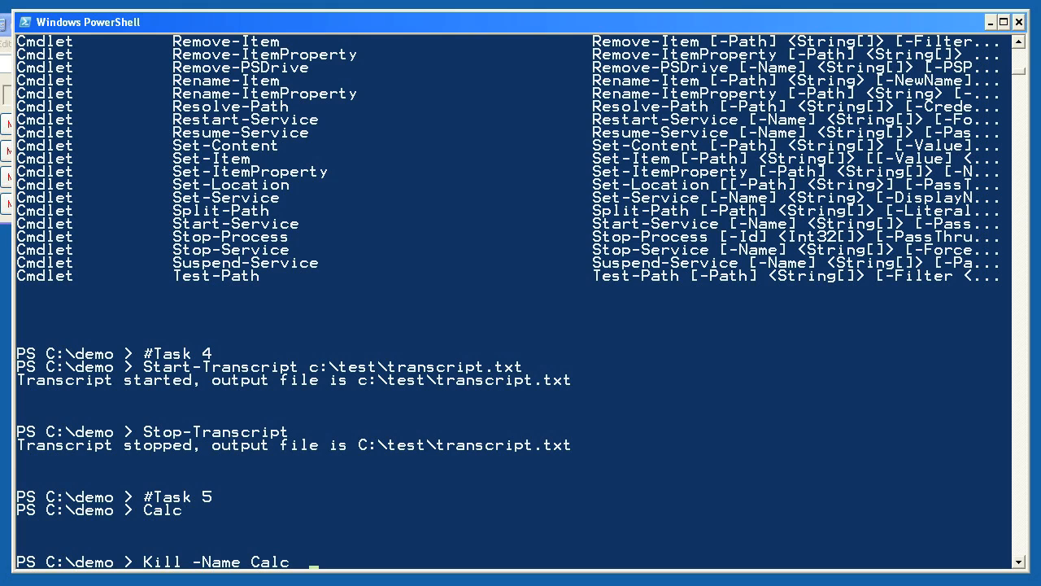
Close the running Calculator with Kill -Name Calc
{"action": "key", "text": "Return"}
{"action": "type", "text": "Get-Date -displayHint date"}
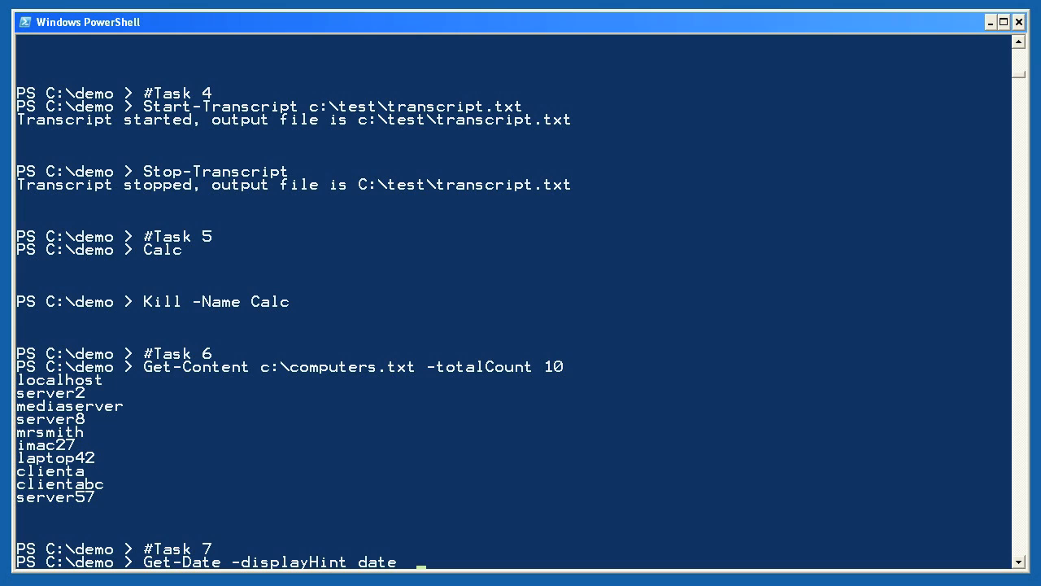
Show only today's date, Tuesday, February 19, 2008, with Get-Date -displayHint date
{"action": "key", "text": "Return"}
{"action": "type", "text": "Get-EventLog Security -newest 20"}
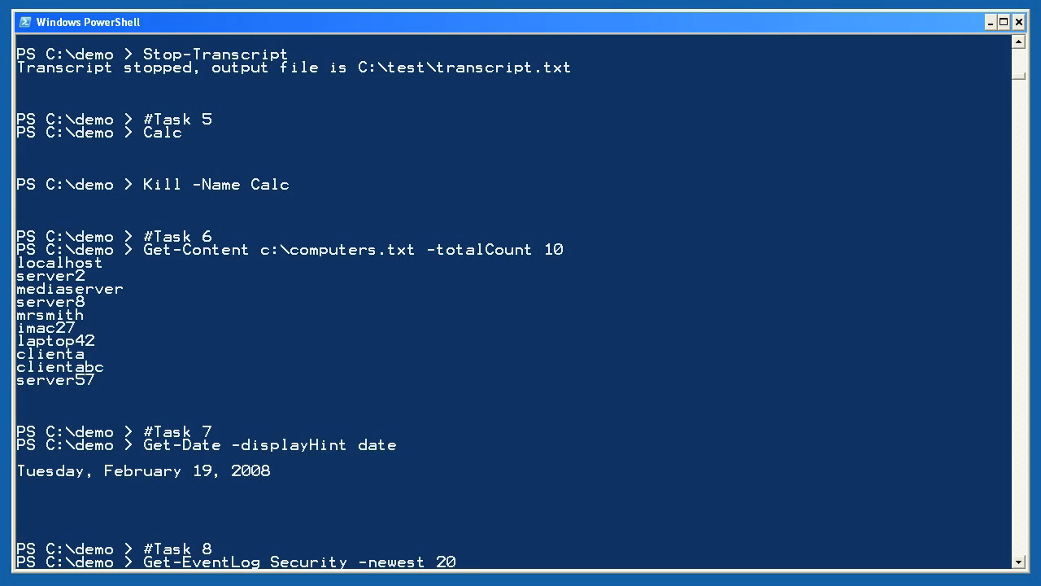
{"action": "scroll", "scroll_direction": "up", "scroll_amount": 3}
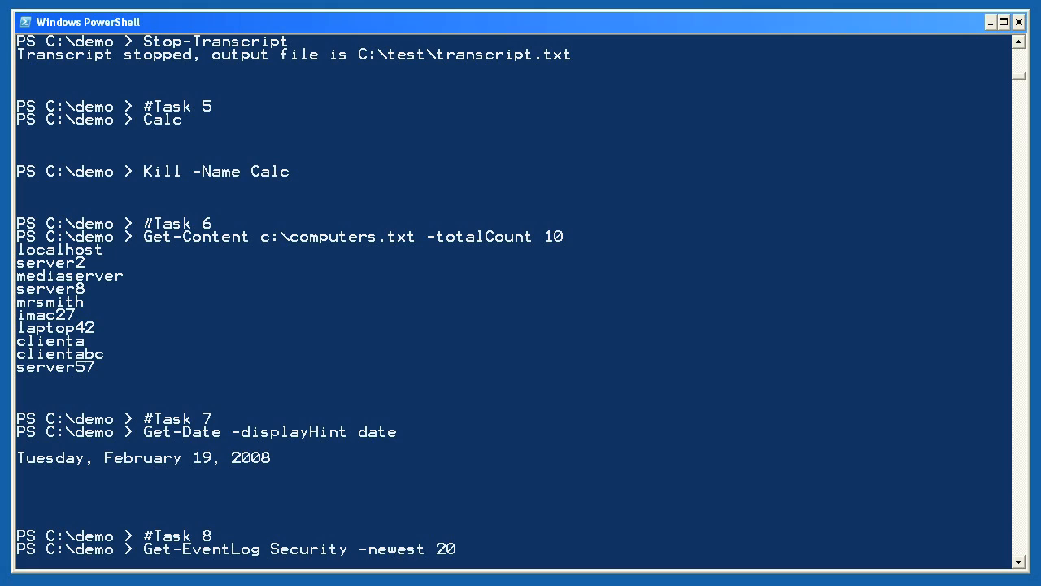